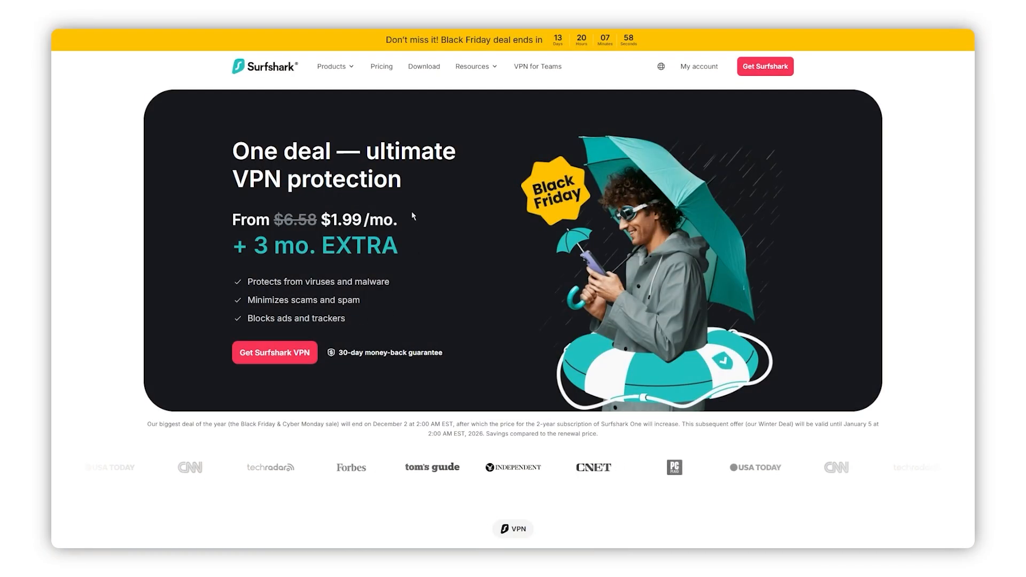
- Leave the Black Friday web page and bring up the Surfshark app connected to Boston
{"action": "left_click", "coordinate": [275, 351]}
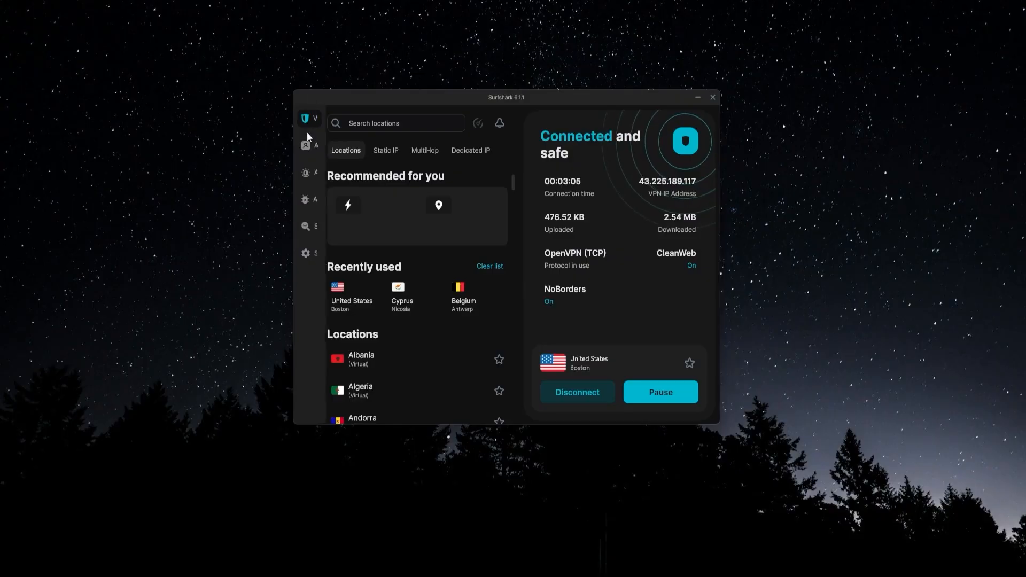
{"action": "left_click", "coordinate": [306, 119]}
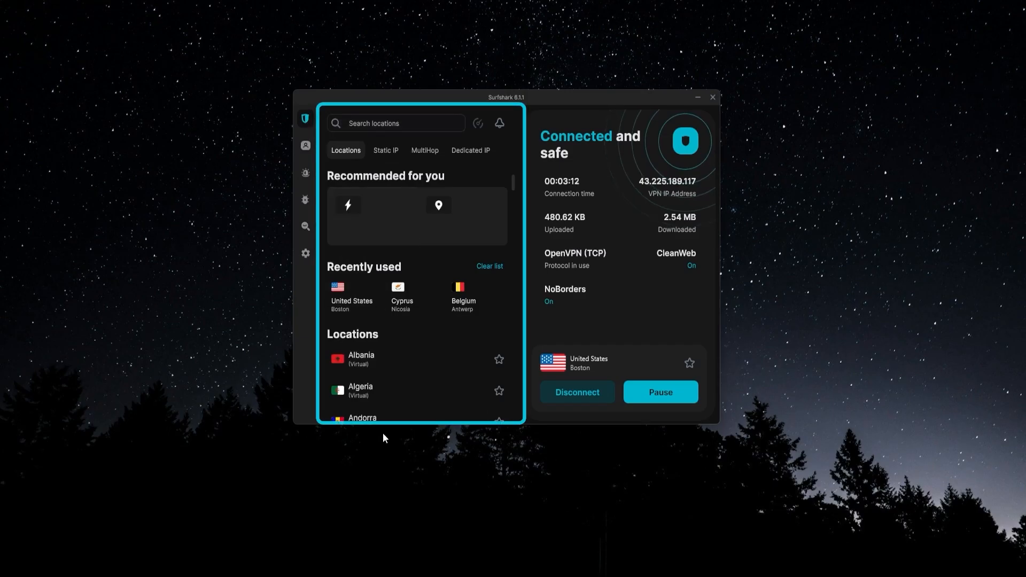
{"action": "mouse_move", "coordinate": [506, 186]}
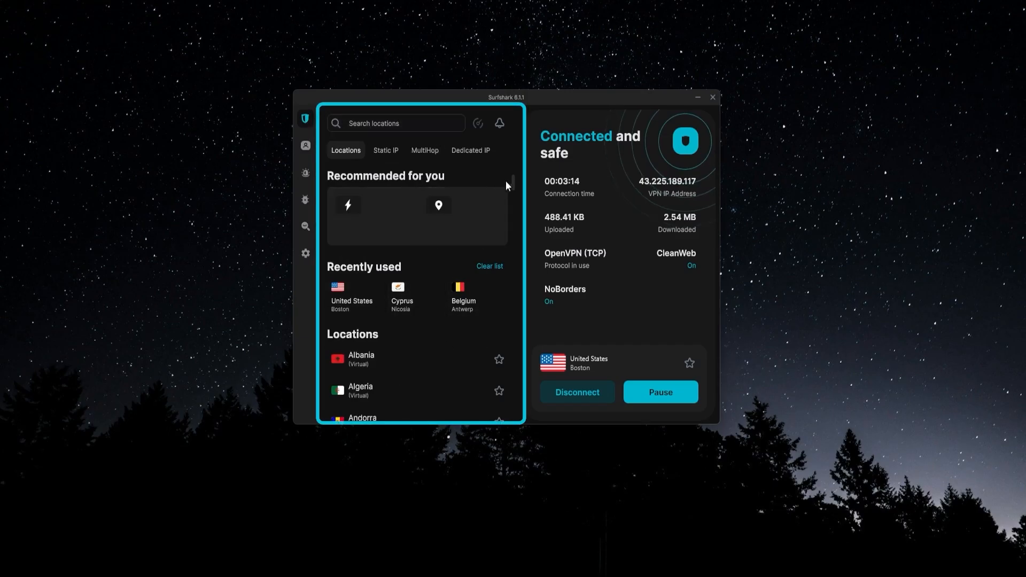
{"action": "scroll", "scroll_direction": "down", "scroll_amount": 3}
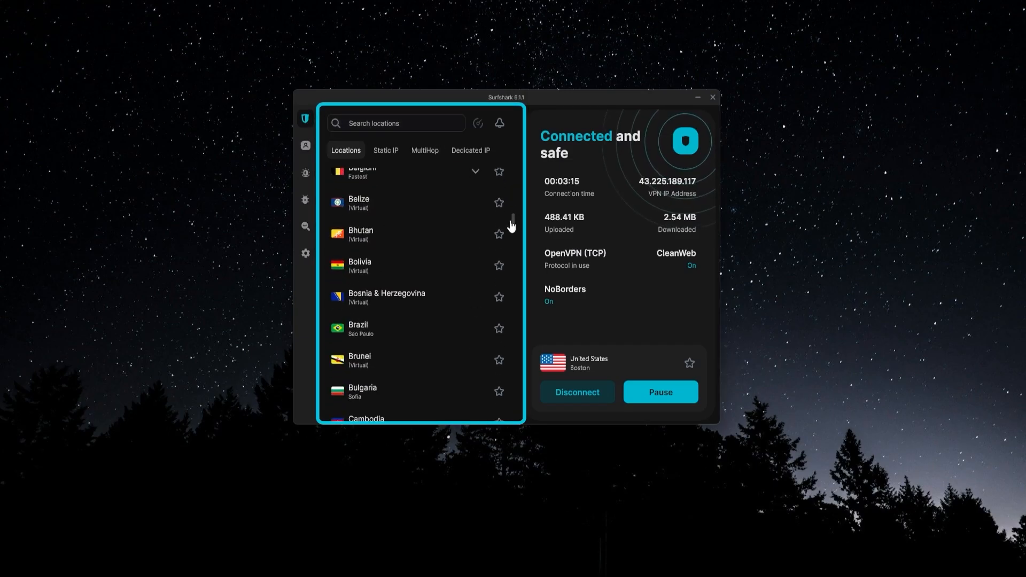
{"action": "scroll", "scroll_direction": "up", "scroll_amount": 3}
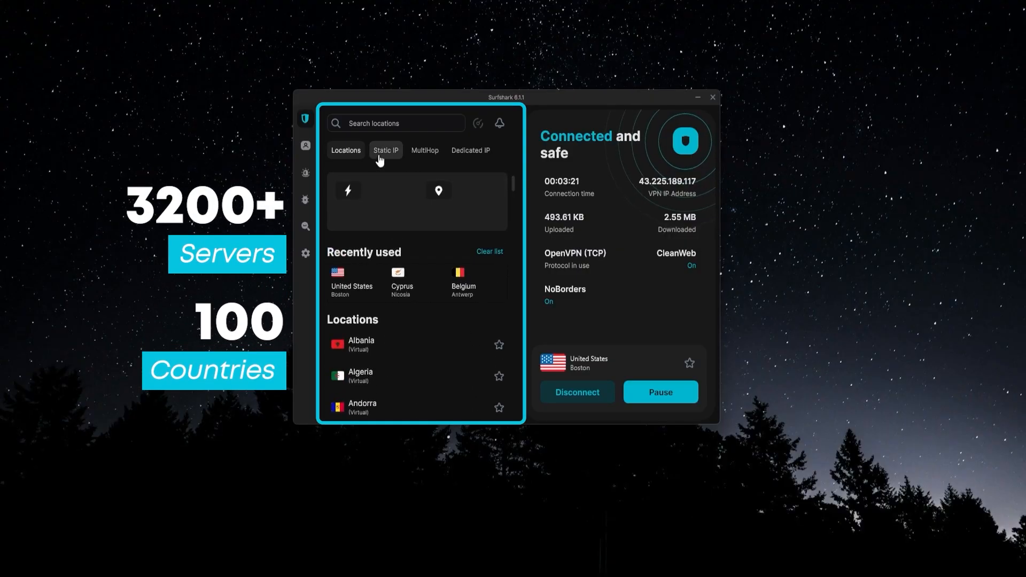
{"action": "mouse_move", "coordinate": [370, 155]}
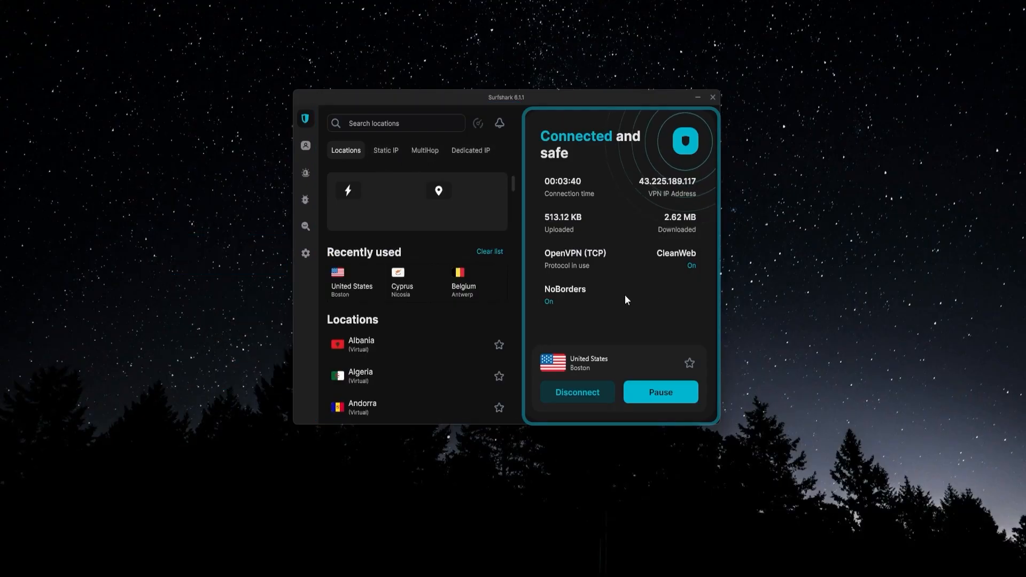
{"action": "mouse_move", "coordinate": [603, 375]}
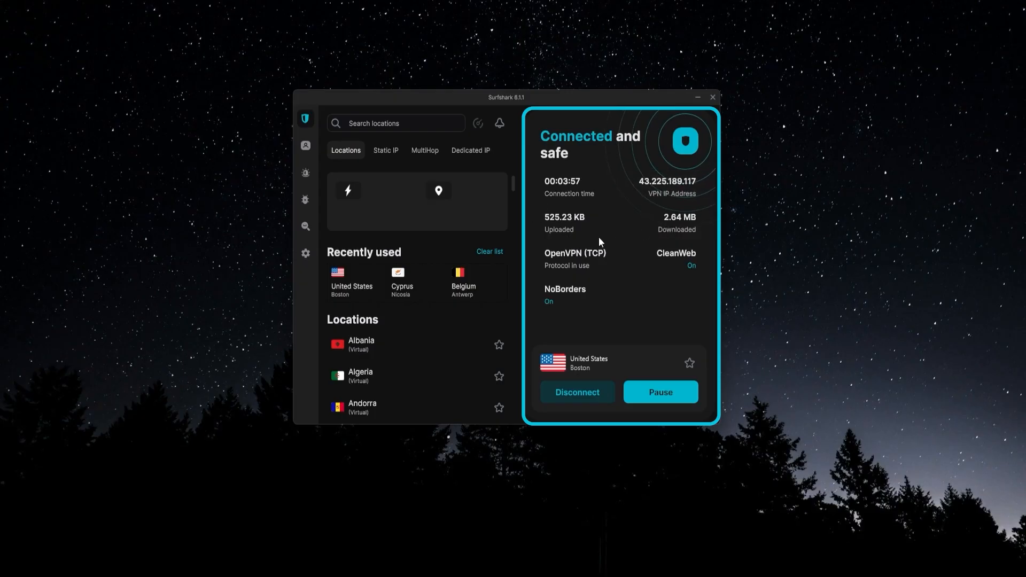
{"action": "mouse_move", "coordinate": [577, 261]}
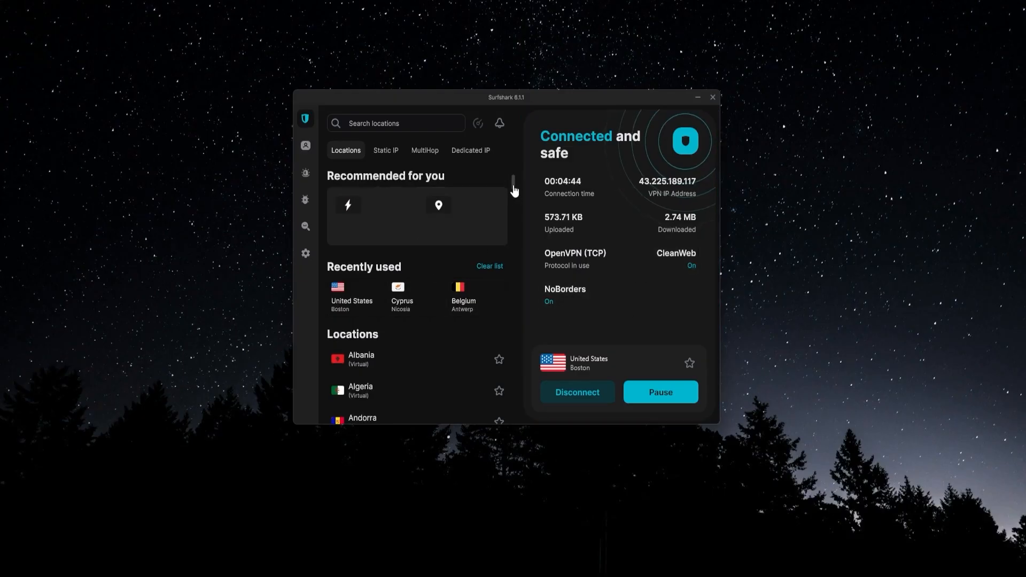
{"action": "scroll", "scroll_direction": "down", "scroll_amount": 3}
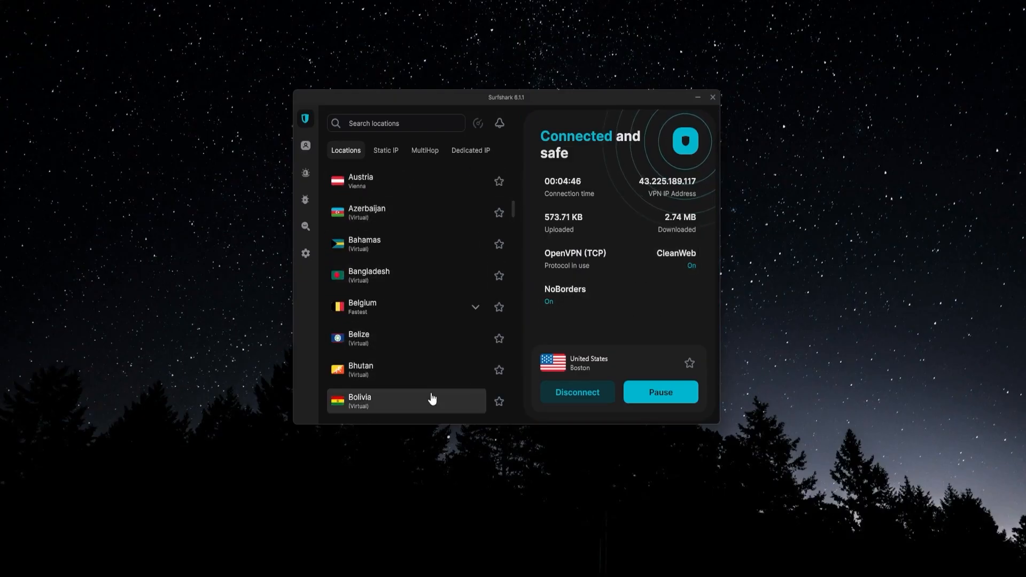
{"action": "left_click", "coordinate": [396, 123]}
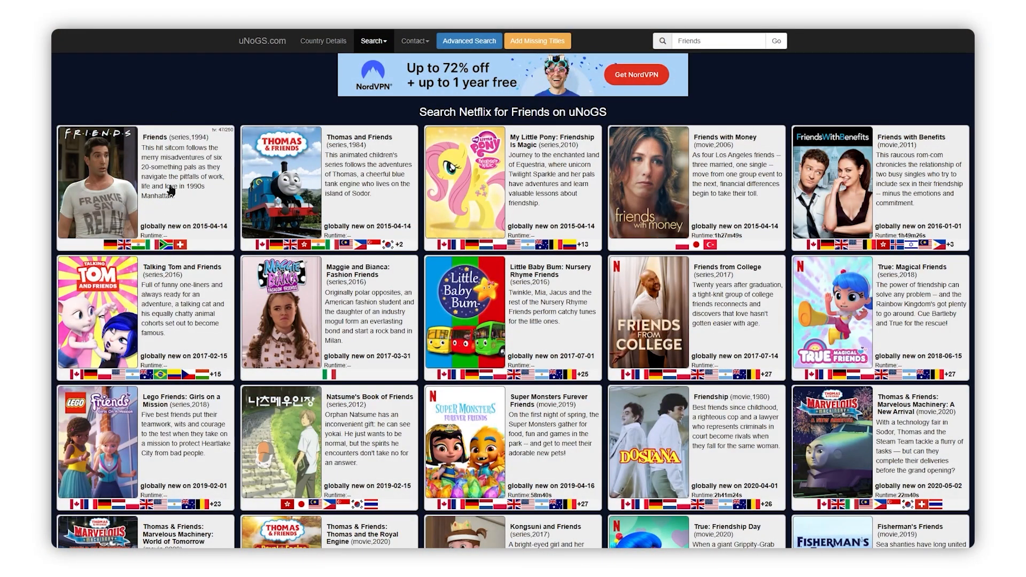
{"action": "mouse_move", "coordinate": [164, 246]}
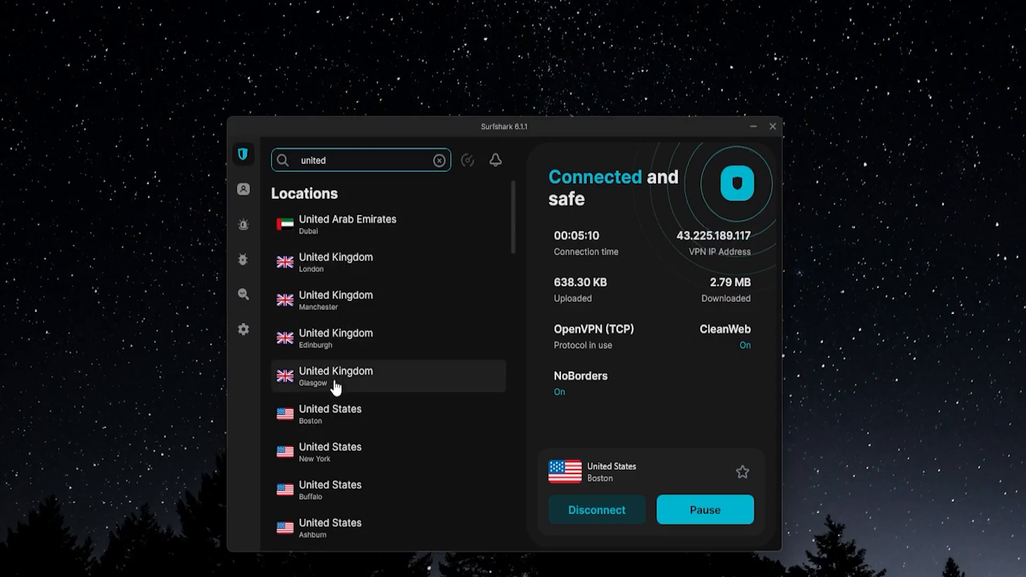
{"action": "mouse_move", "coordinate": [392, 266]}
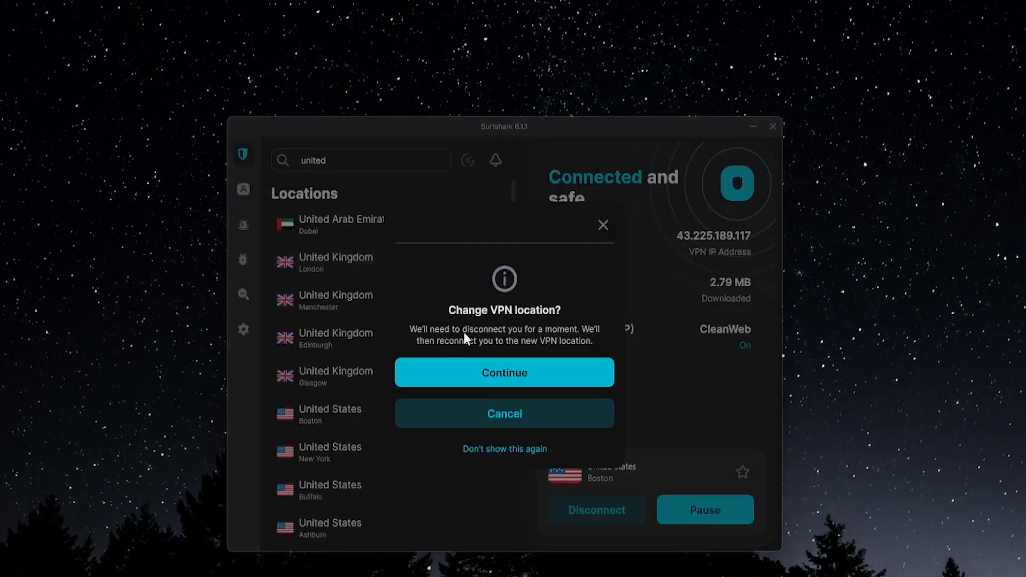
- Confirm switching the connection from Boston to the United Kingdom server
{"action": "left_click", "coordinate": [504, 372]}
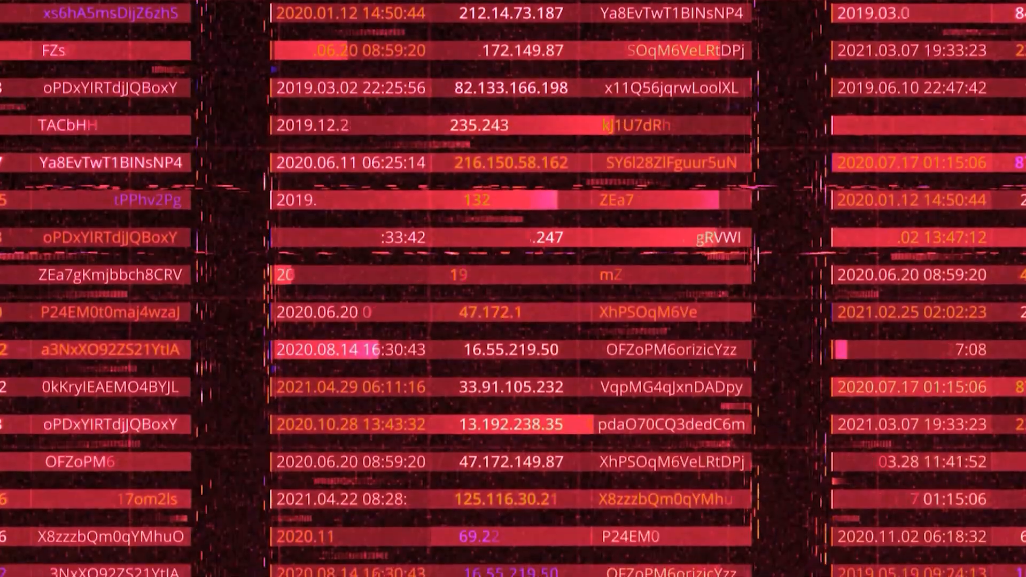
{"action": "scroll", "scroll_direction": "down", "scroll_amount": 3}
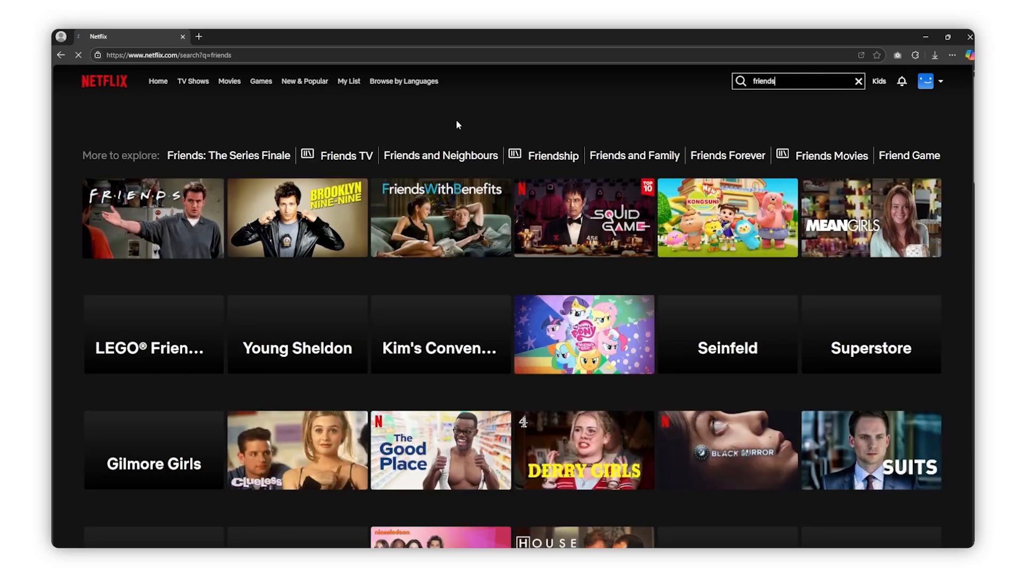
{"action": "mouse_move", "coordinate": [153, 218]}
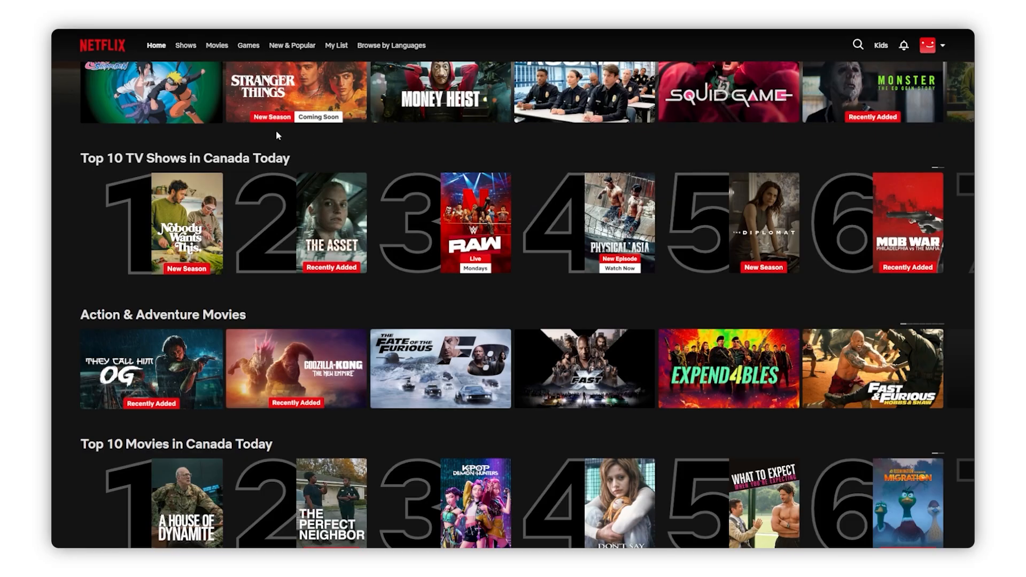
{"action": "mouse_move", "coordinate": [527, 292]}
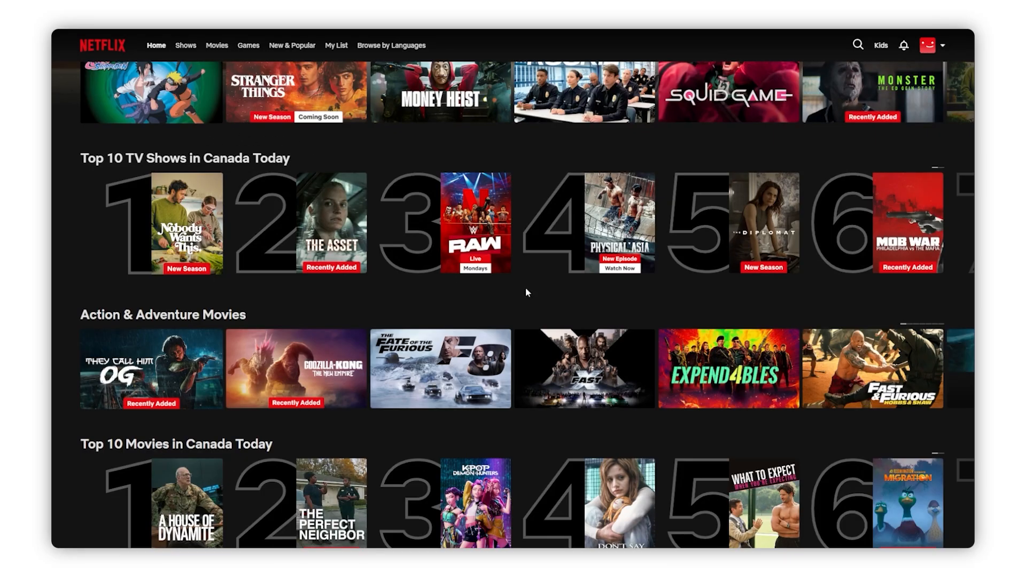
- Return to the Netflix home page listing the Top 10 TV Shows in Canada Today
{"action": "left_click", "coordinate": [958, 222]}
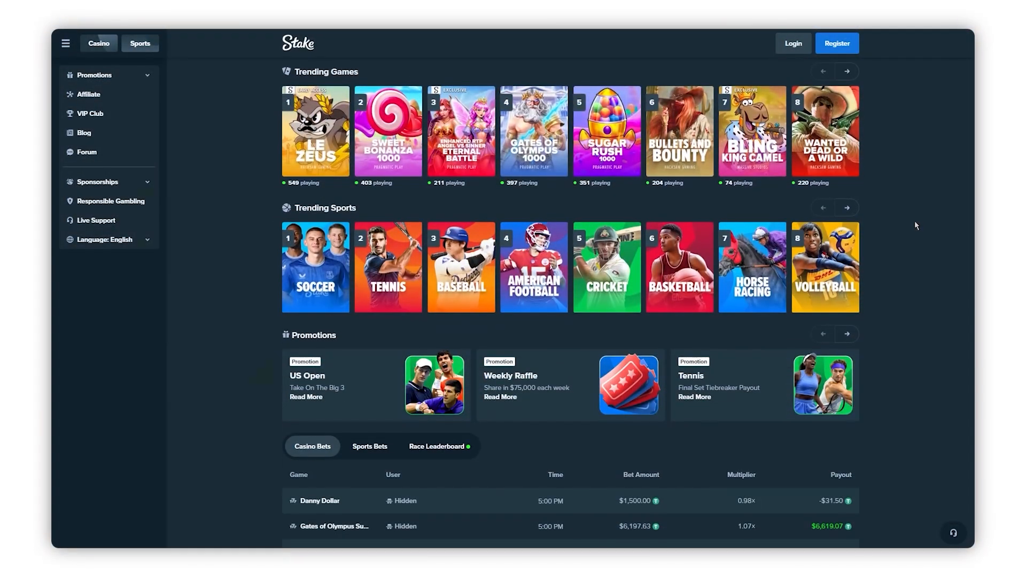
{"action": "scroll", "scroll_direction": "down", "scroll_amount": 3}
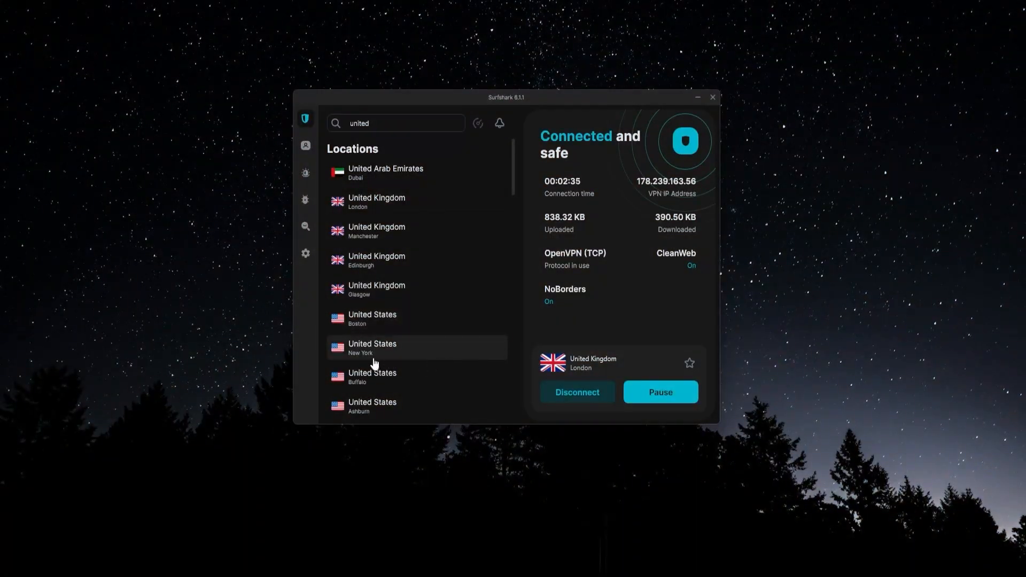
{"action": "mouse_move", "coordinate": [423, 315]}
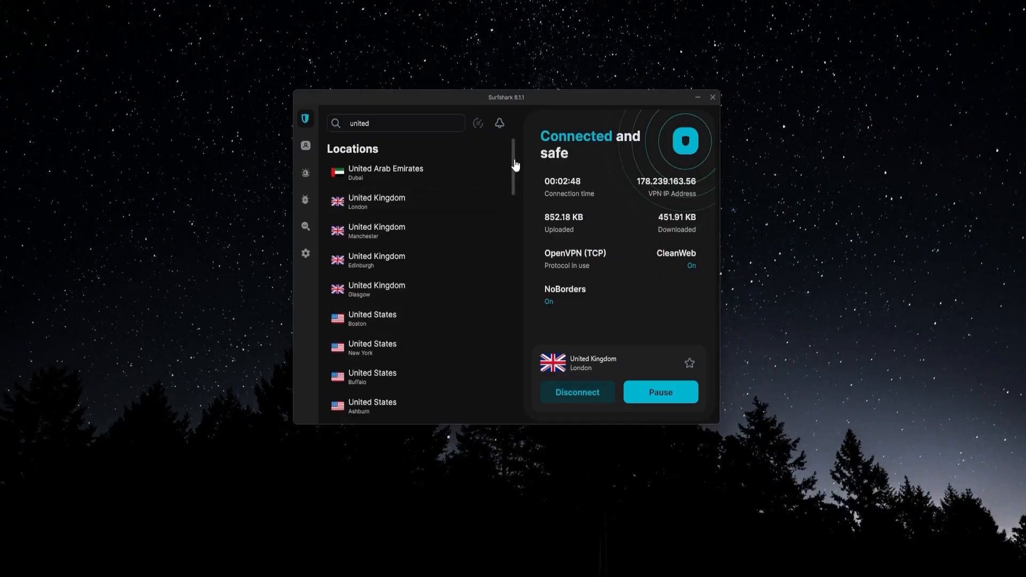
{"action": "left_click", "coordinate": [395, 123]}
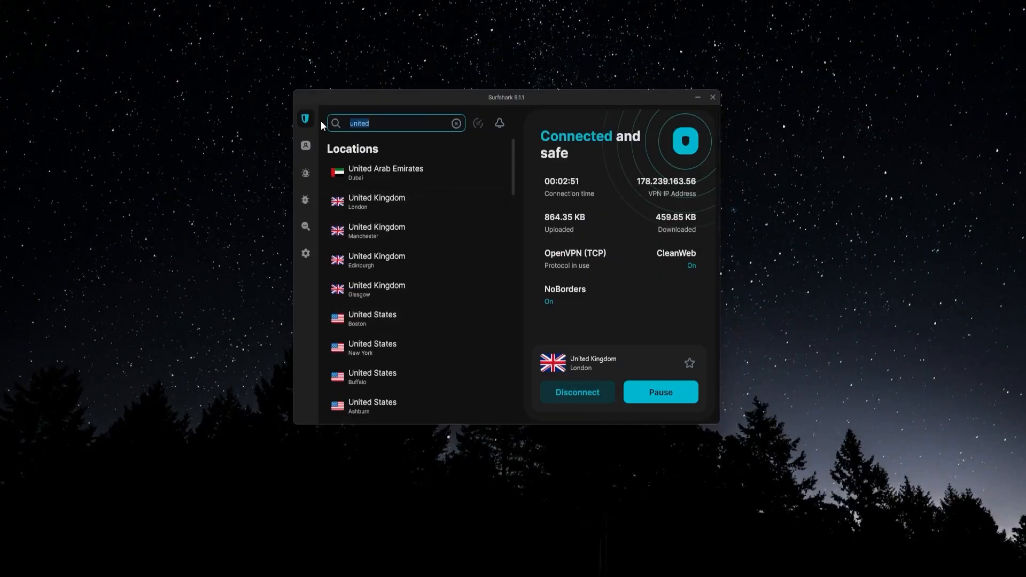
{"action": "left_click", "coordinate": [457, 123]}
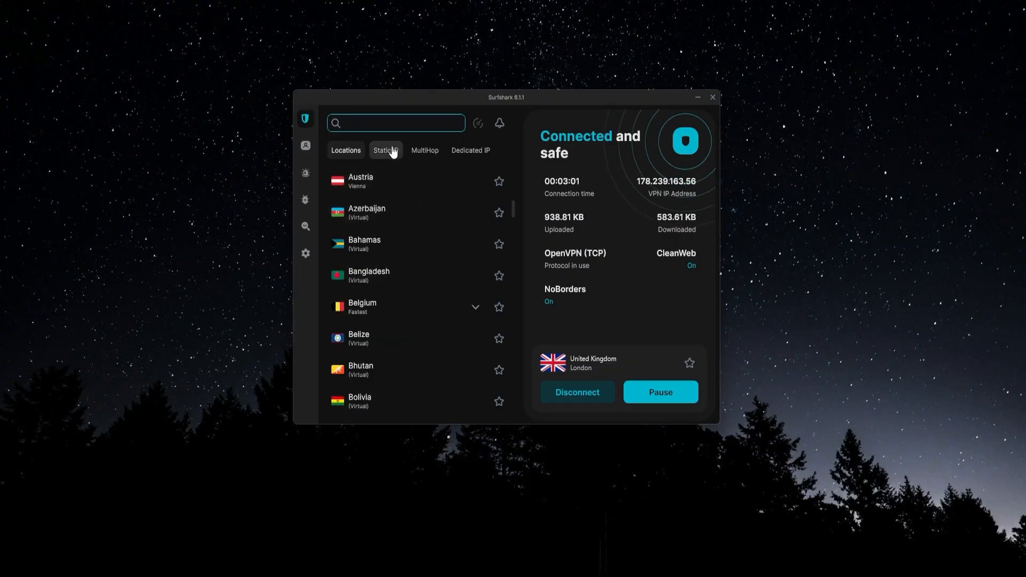
{"action": "left_click", "coordinate": [386, 150]}
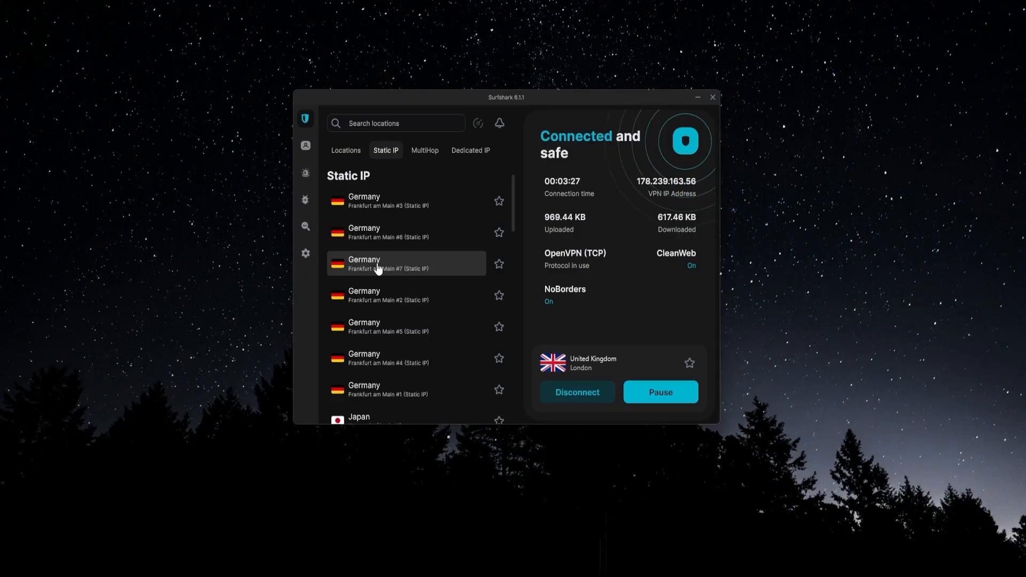
{"action": "left_click", "coordinate": [471, 150]}
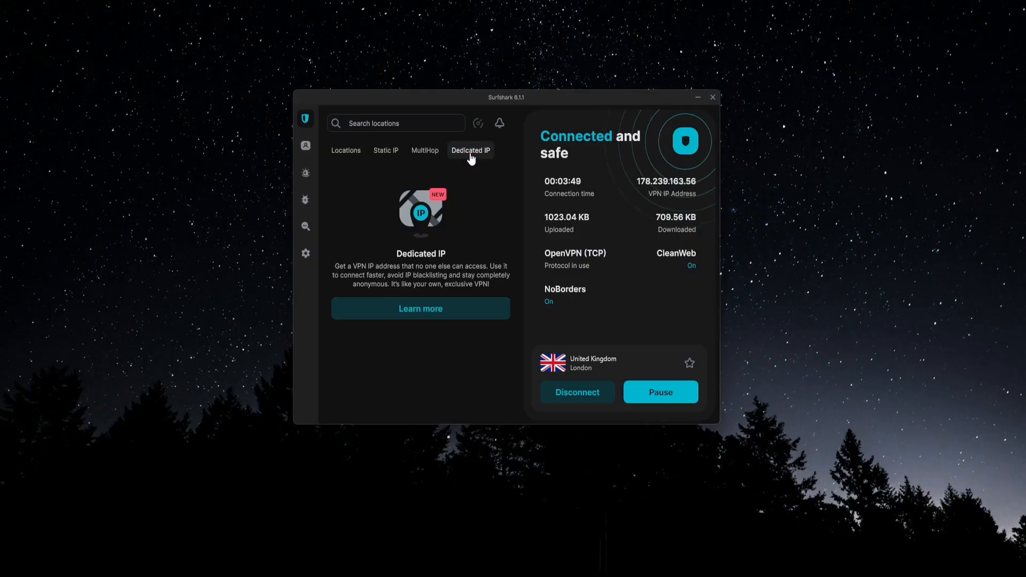
{"action": "left_click", "coordinate": [424, 150]}
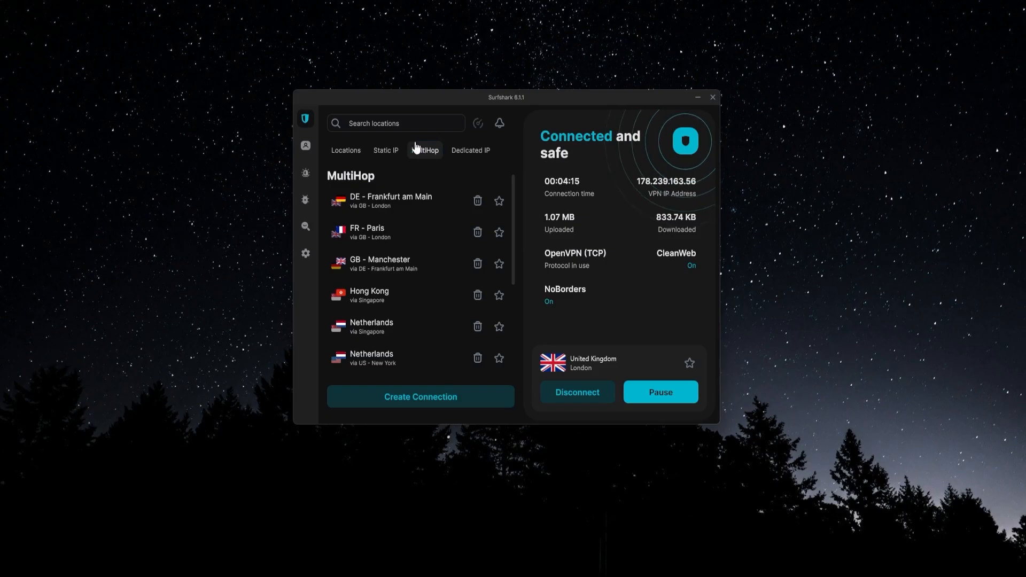
{"action": "left_click", "coordinate": [305, 253]}
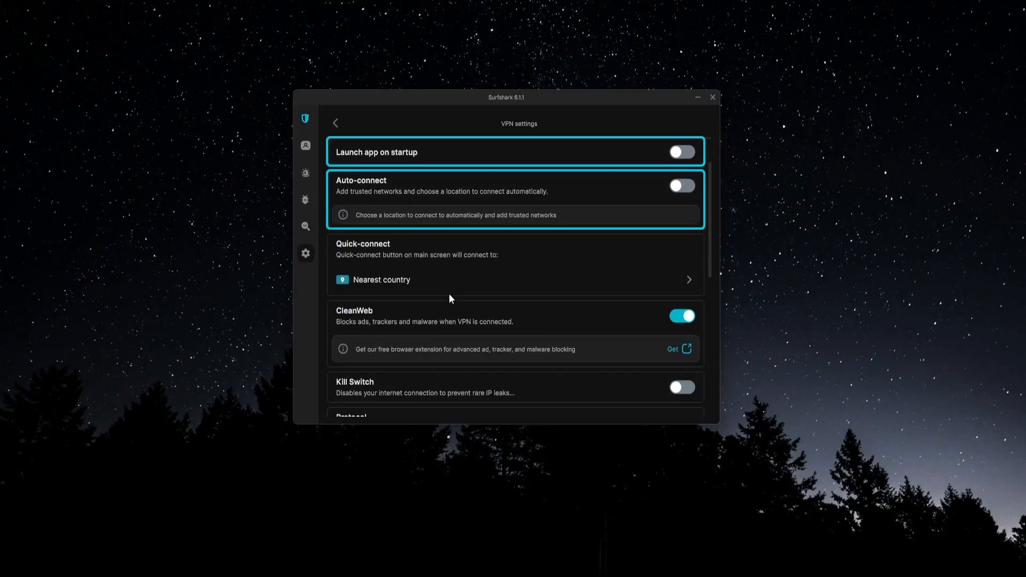
{"action": "scroll", "scroll_direction": "down", "scroll_amount": 3}
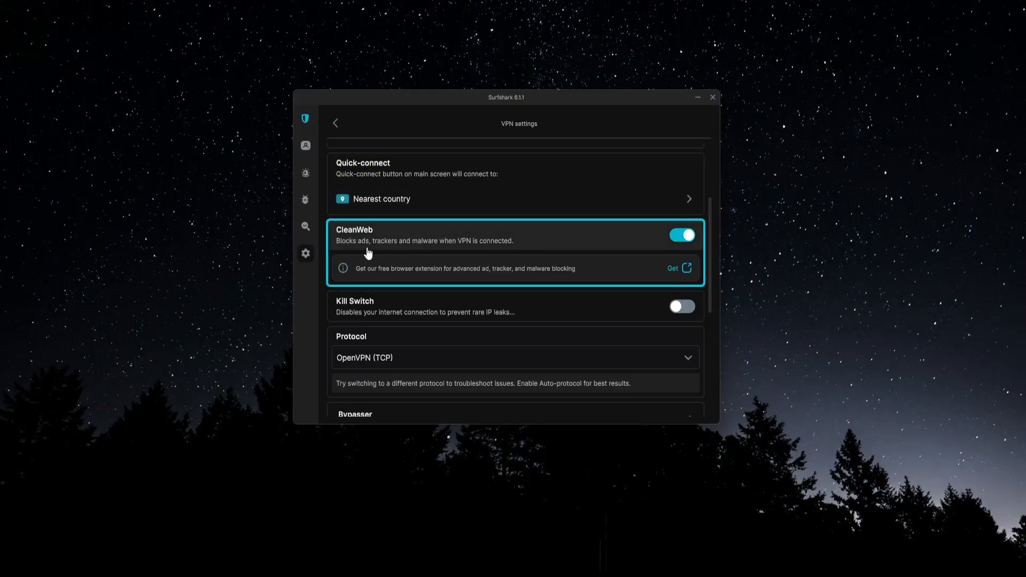
{"action": "mouse_move", "coordinate": [399, 254]}
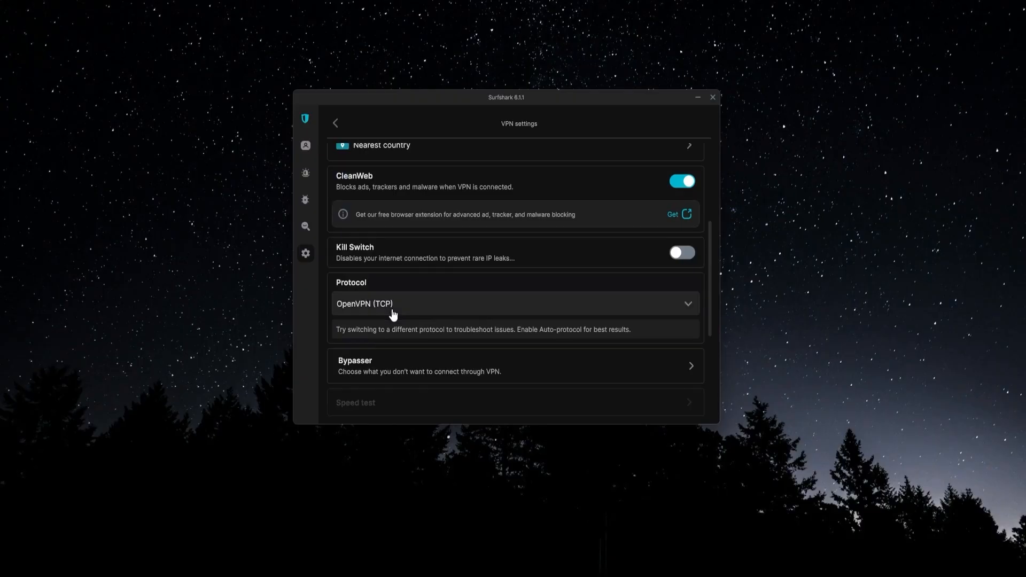
- Set the protocol to Automatic, view the Bypasser page, and return to VPN settings
{"action": "left_click", "coordinate": [513, 302]}
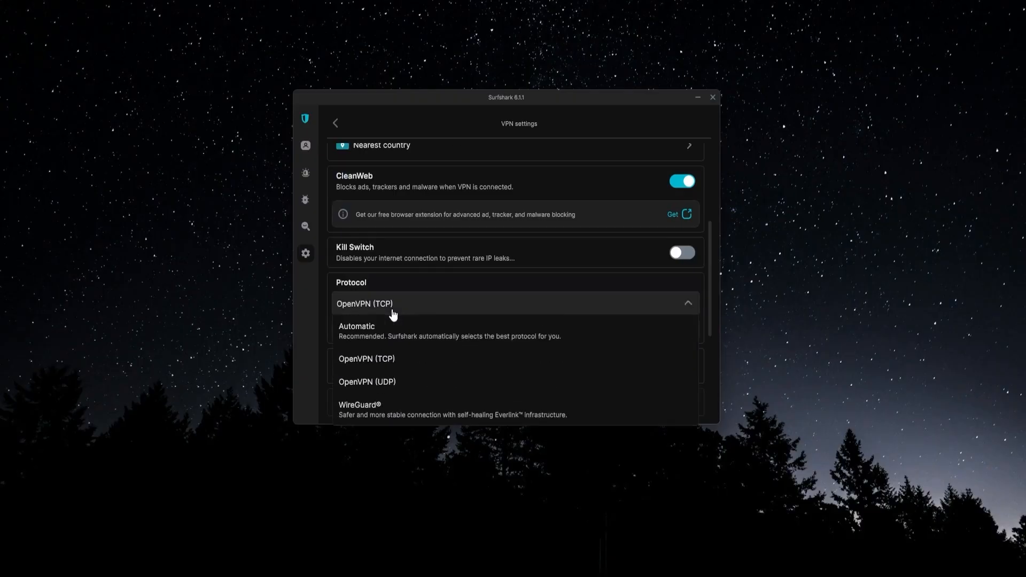
{"action": "mouse_move", "coordinate": [402, 321]}
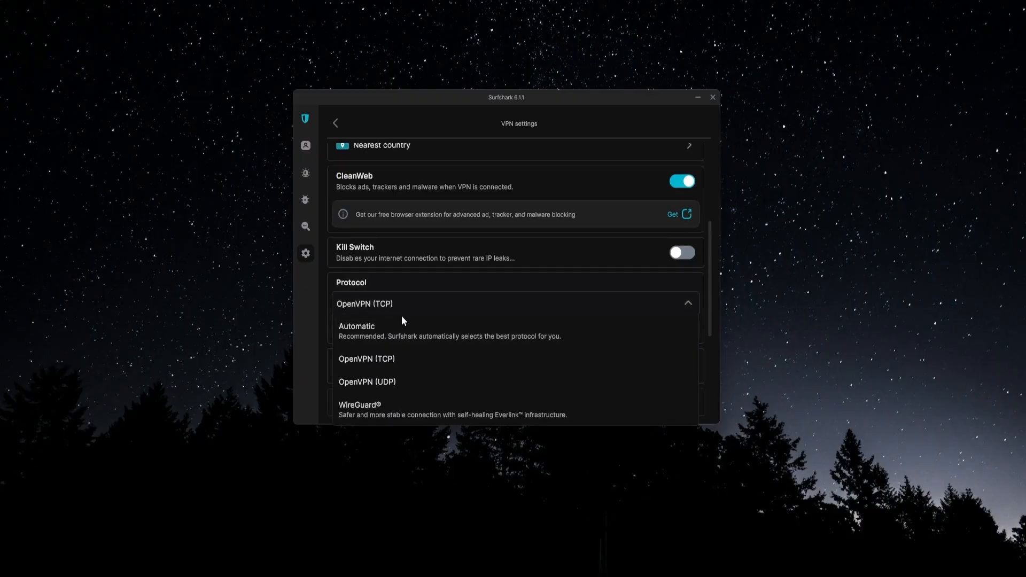
{"action": "mouse_move", "coordinate": [394, 333]}
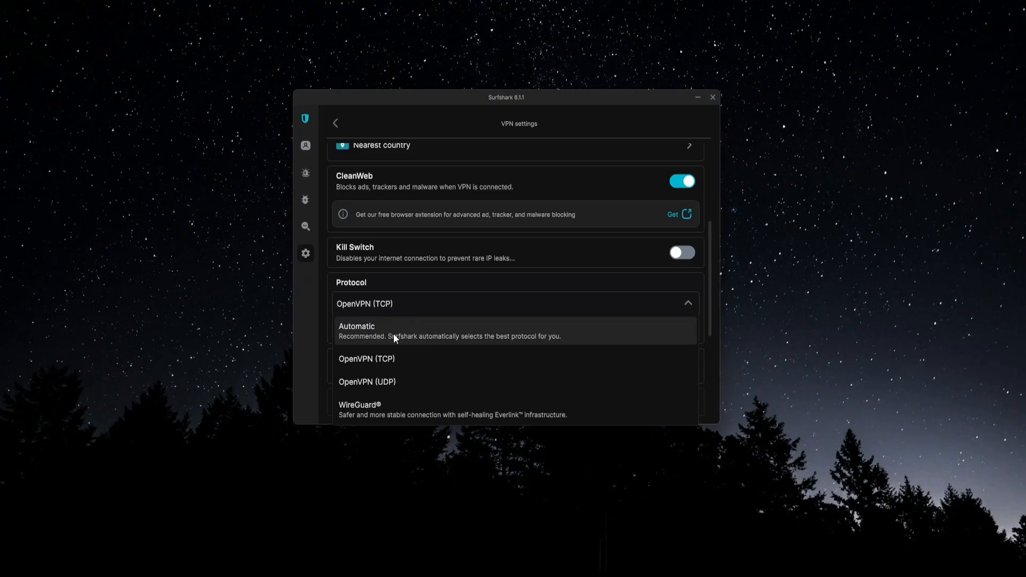
{"action": "mouse_move", "coordinate": [383, 365]}
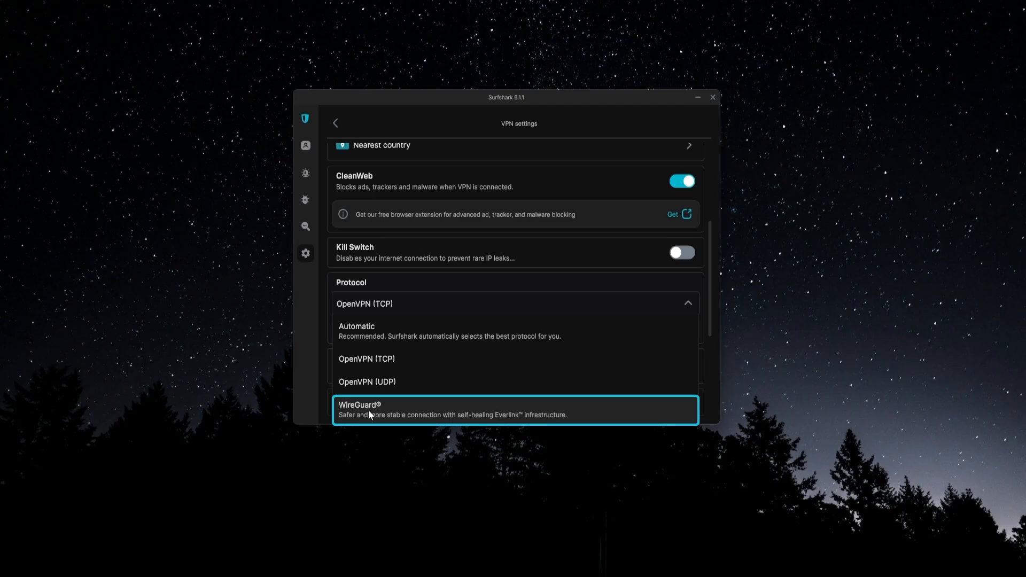
{"action": "mouse_move", "coordinate": [382, 382]}
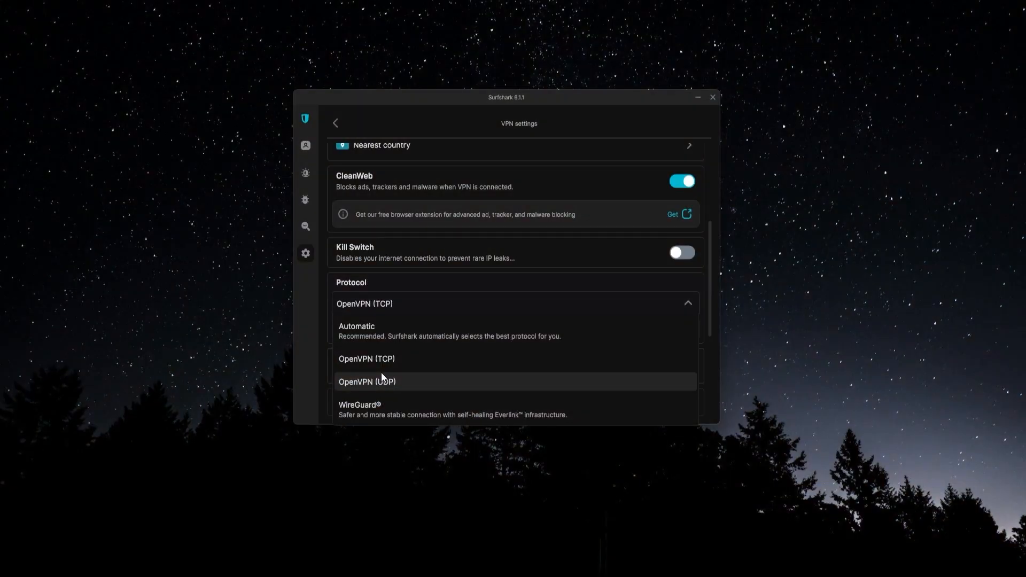
{"action": "mouse_move", "coordinate": [389, 330]}
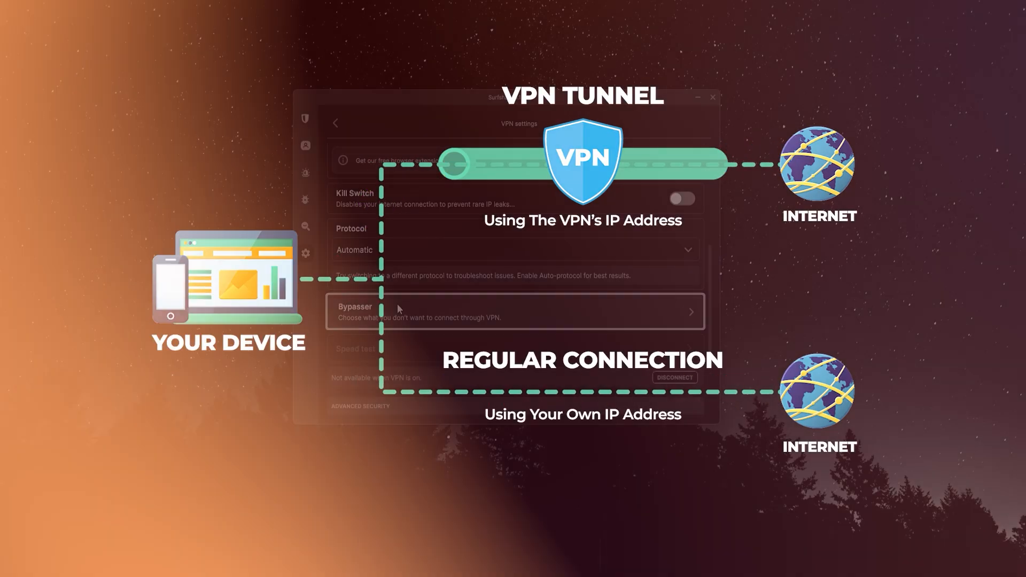
{"action": "left_click", "coordinate": [514, 312]}
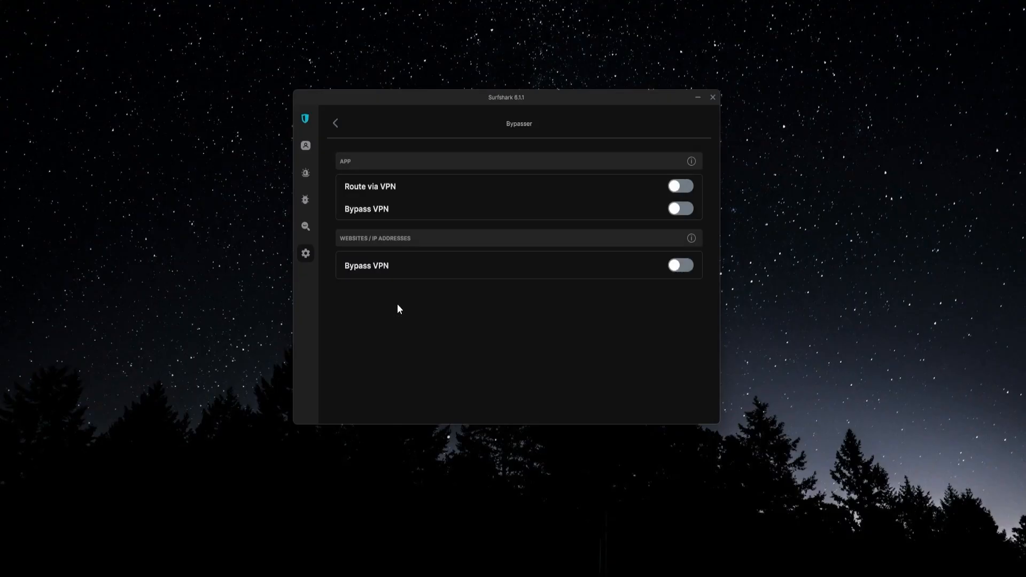
{"action": "left_click", "coordinate": [335, 123]}
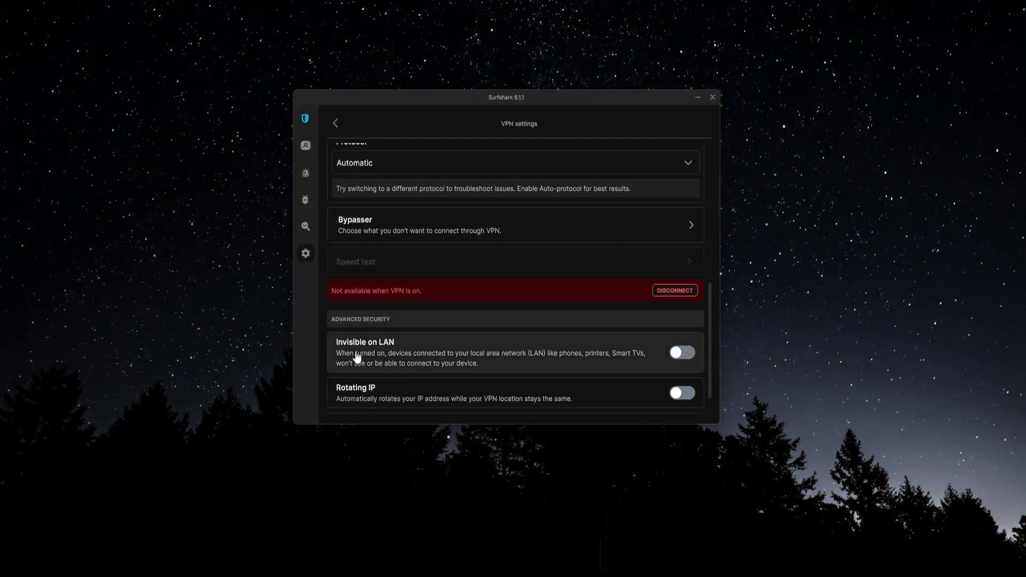
{"action": "scroll", "scroll_direction": "down", "scroll_amount": 3}
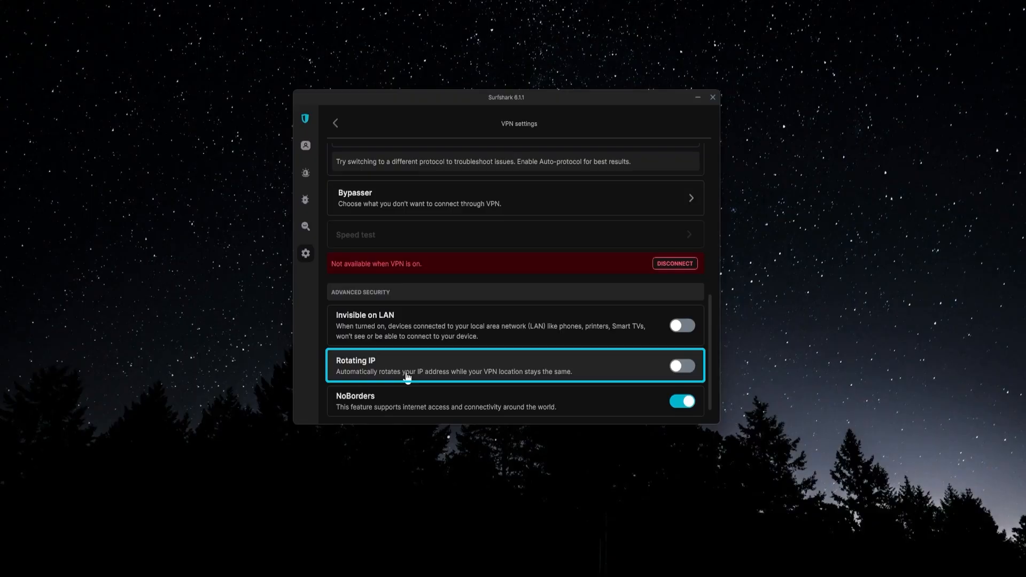
{"action": "mouse_move", "coordinate": [339, 412]}
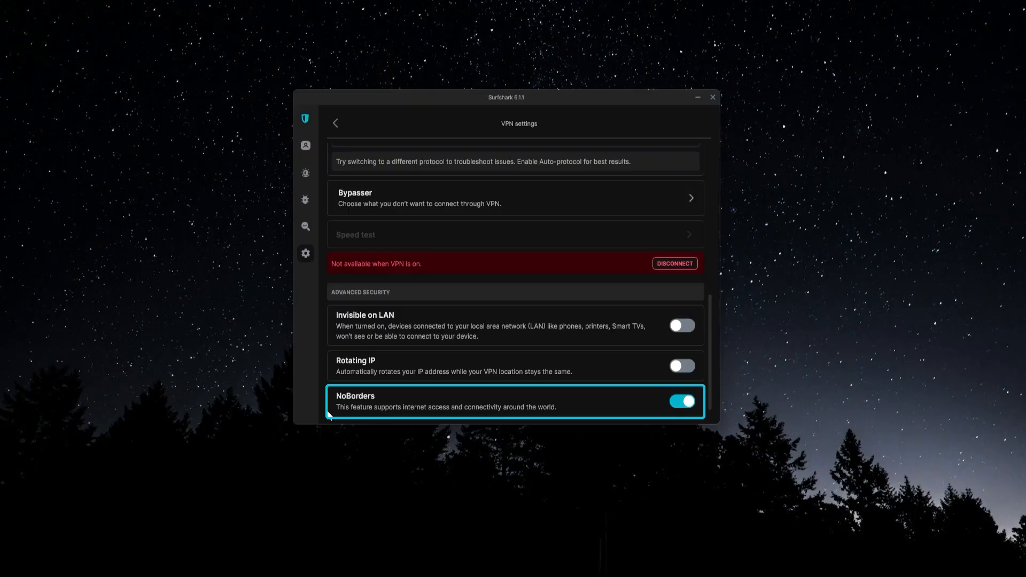
{"action": "mouse_move", "coordinate": [295, 342]}
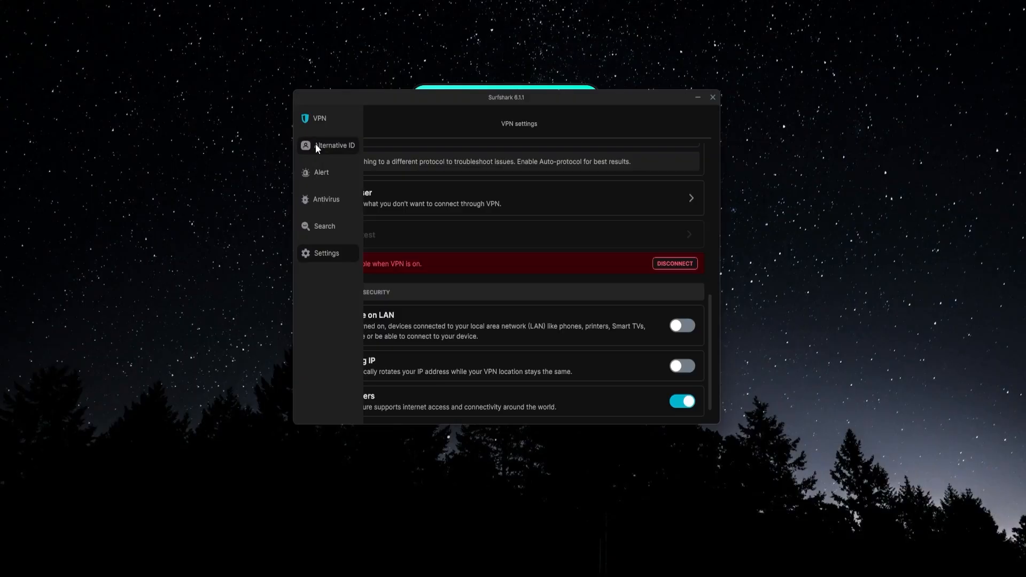
- View the Alternative ID and Antivirus add-ons, then the Cure53 audit on the audits page
{"action": "left_click", "coordinate": [334, 145]}
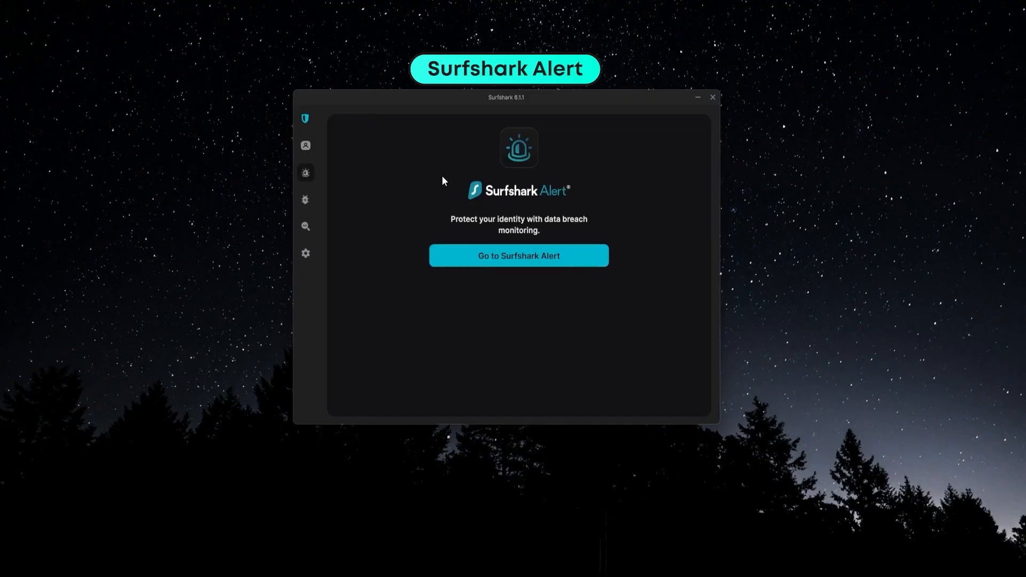
{"action": "left_click", "coordinate": [304, 200]}
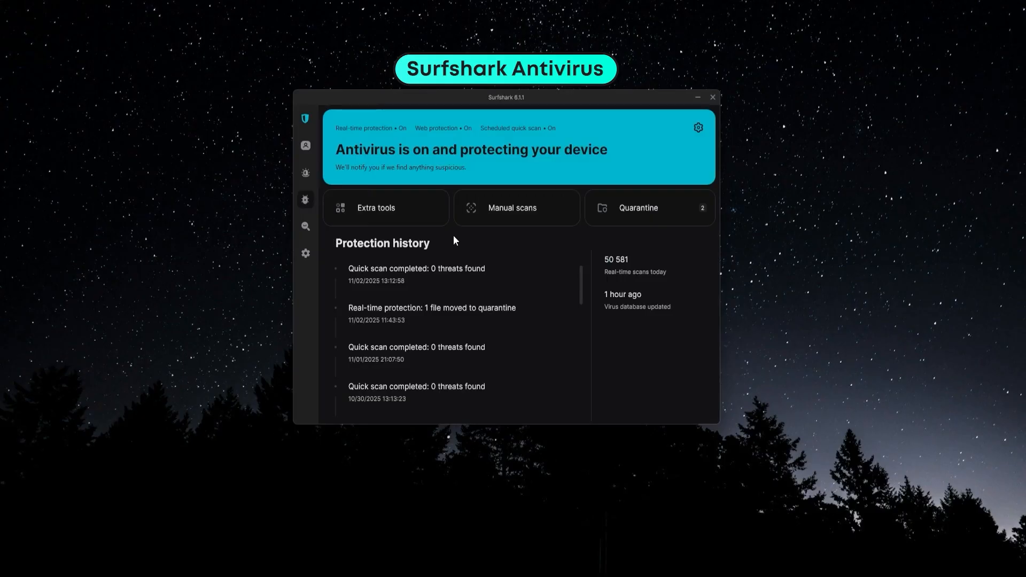
{"action": "mouse_move", "coordinate": [518, 253]}
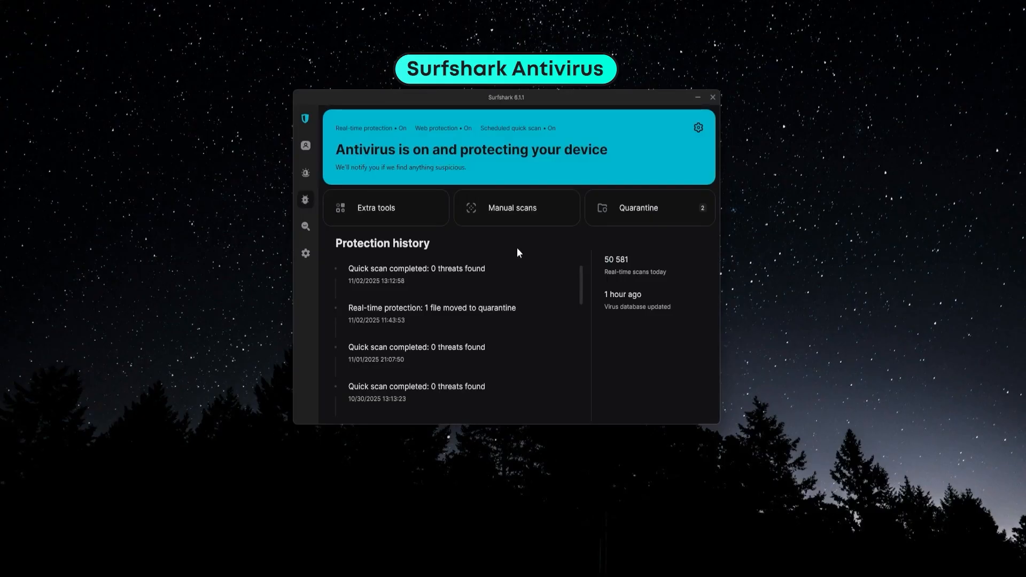
{"action": "mouse_move", "coordinate": [644, 239]}
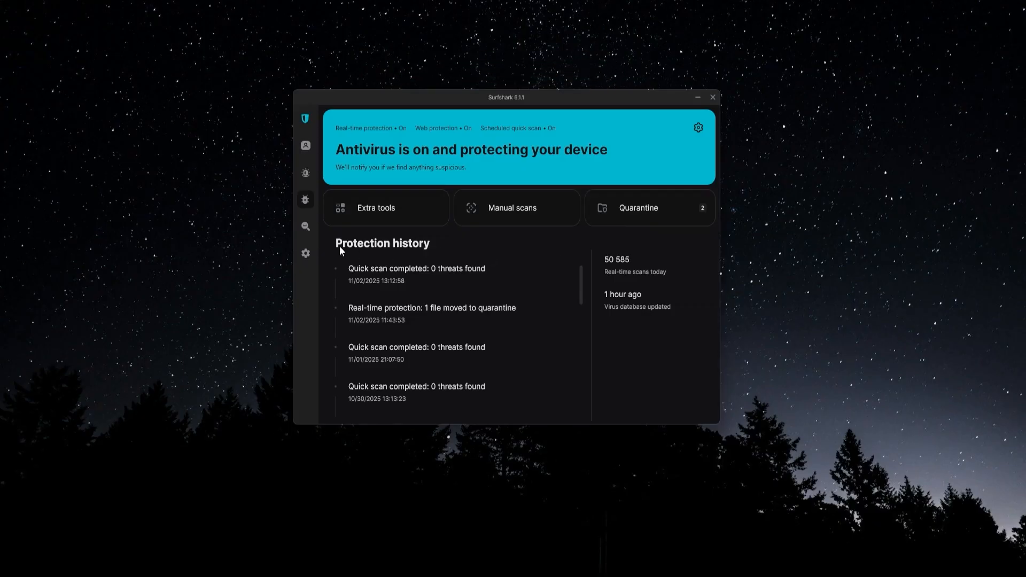
{"action": "left_click", "coordinate": [305, 227]}
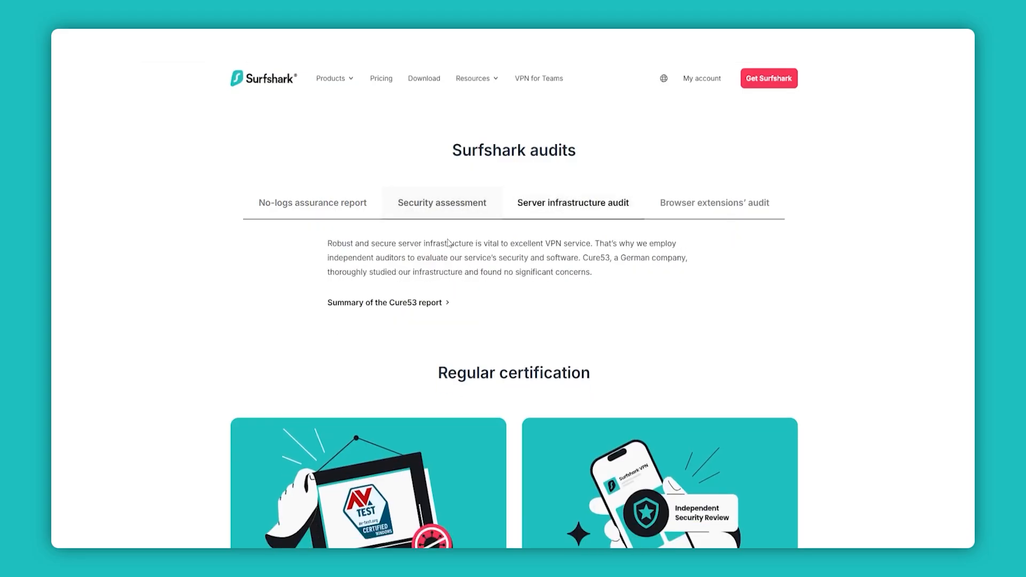
- Show the SecuRing April 2025 security assessment on the audits page
{"action": "left_click", "coordinate": [441, 202]}
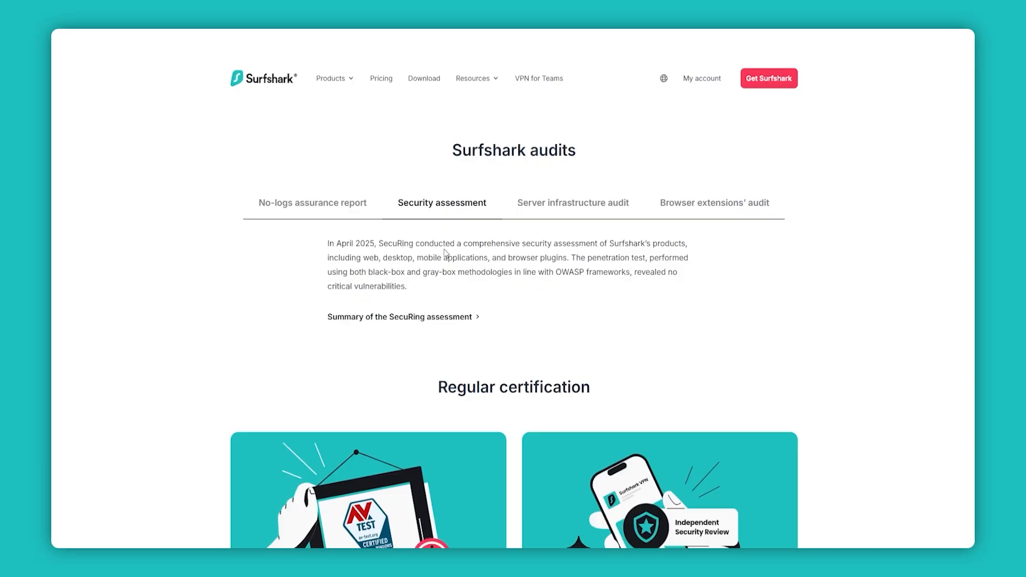
{"action": "mouse_move", "coordinate": [222, 300]}
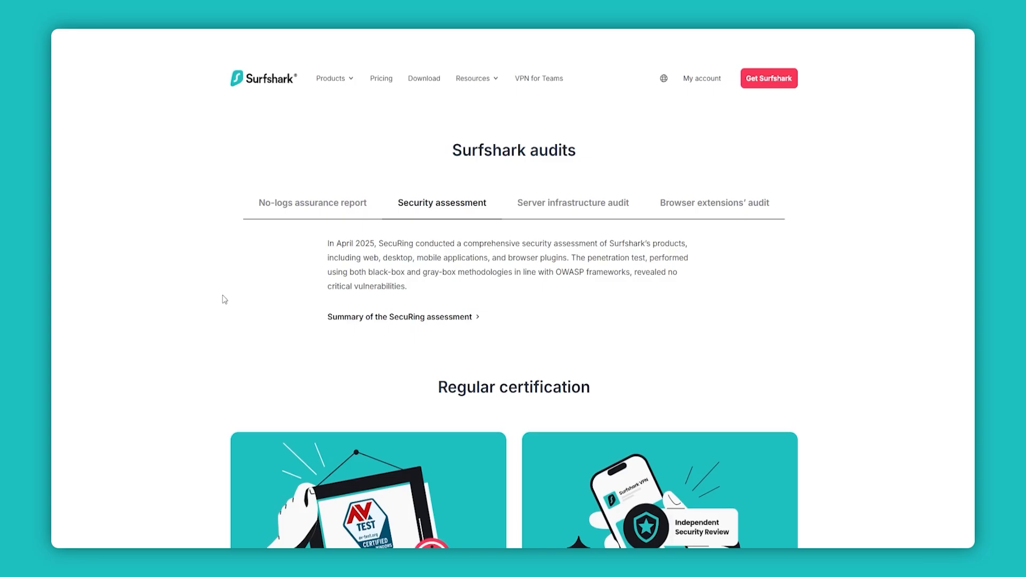
{"action": "mouse_move", "coordinate": [647, 338]}
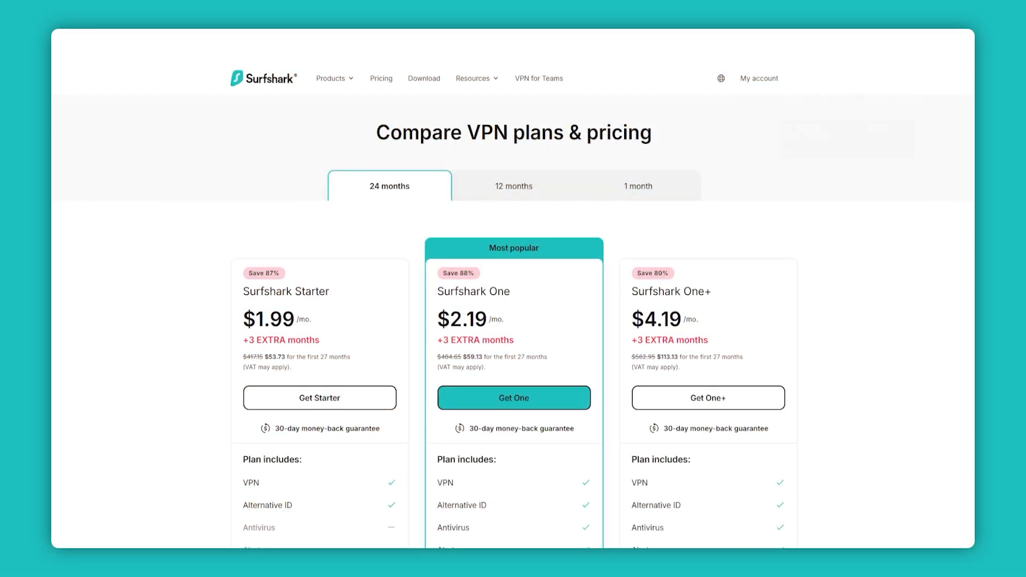
{"action": "mouse_move", "coordinate": [838, 176]}
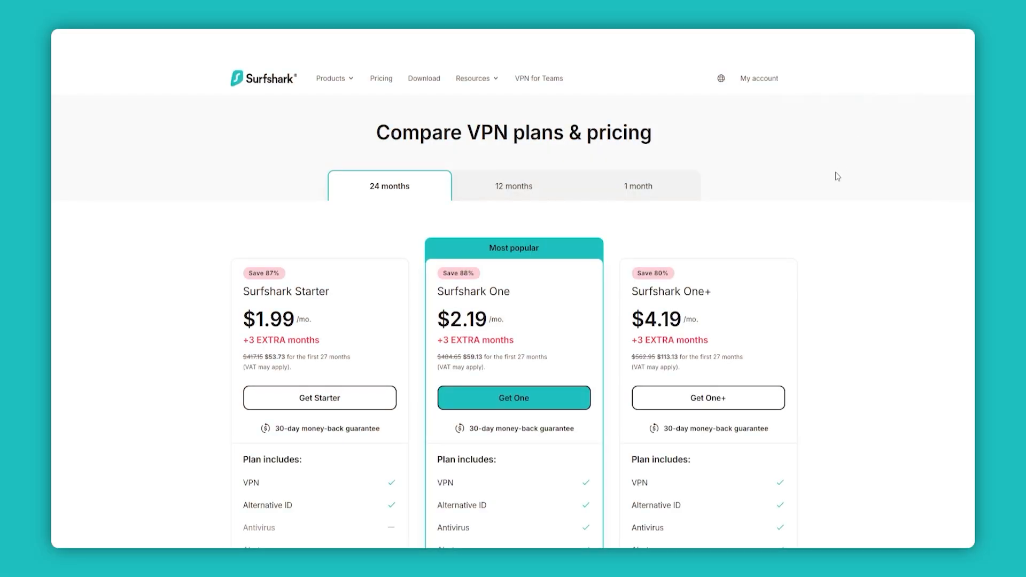
- Scroll through the 24-month comparison of Starter, One and One+ plans
{"action": "scroll", "scroll_direction": "down", "scroll_amount": 3}
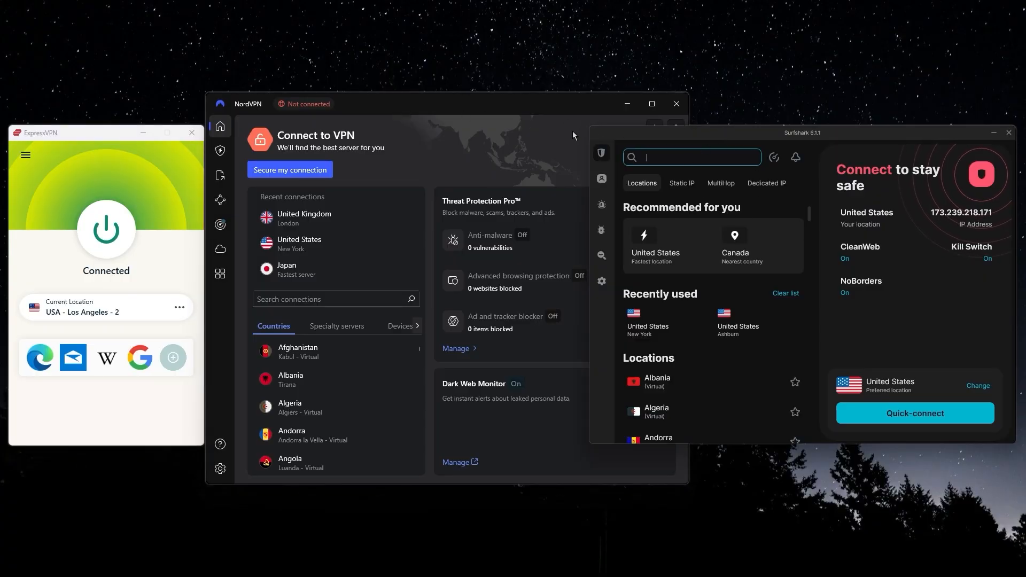
{"action": "mouse_move", "coordinate": [170, 229]}
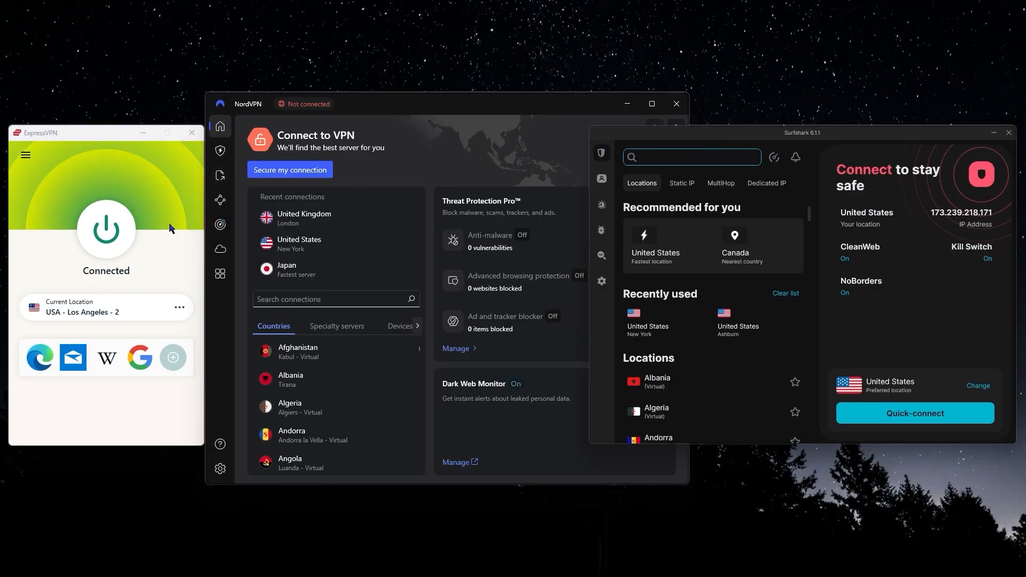